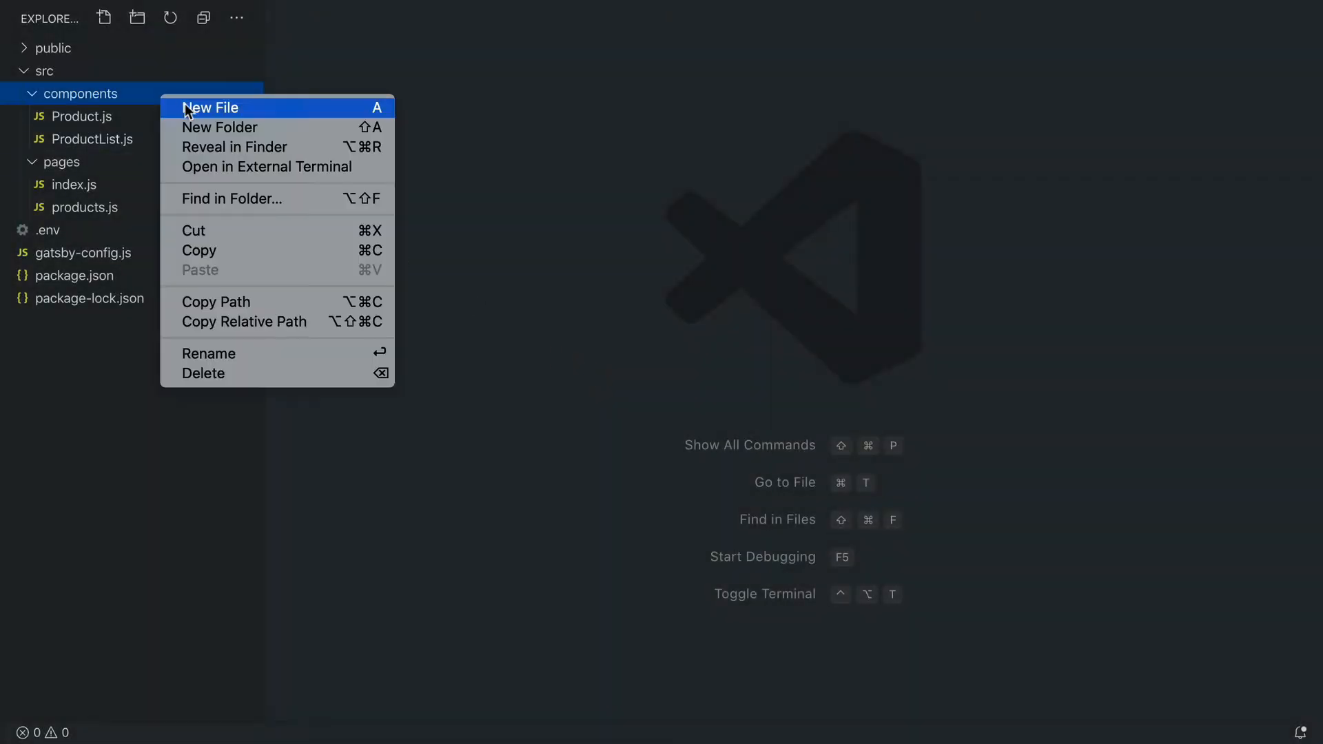
# Create Category.js in the components folder with an 'export default function Category({name})' declaration.
pyautogui.click(210, 108)
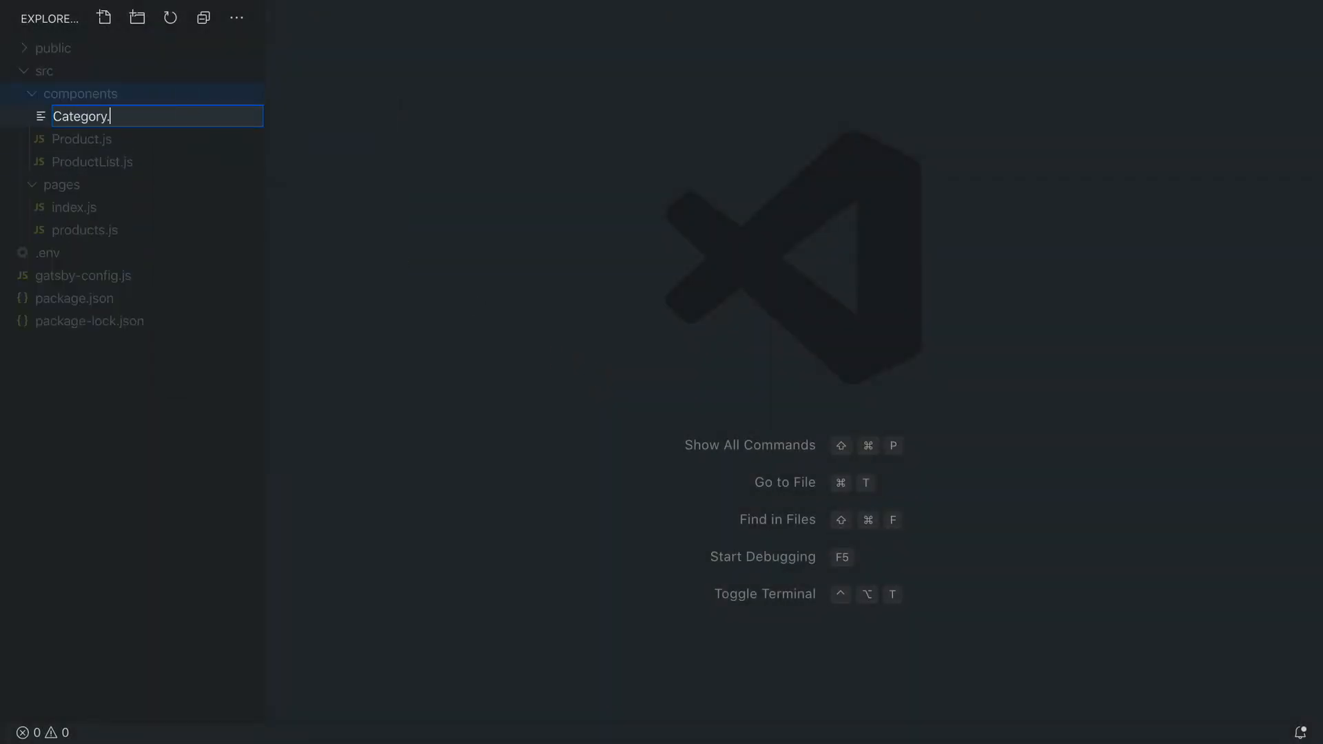
pyautogui.press('Enter')
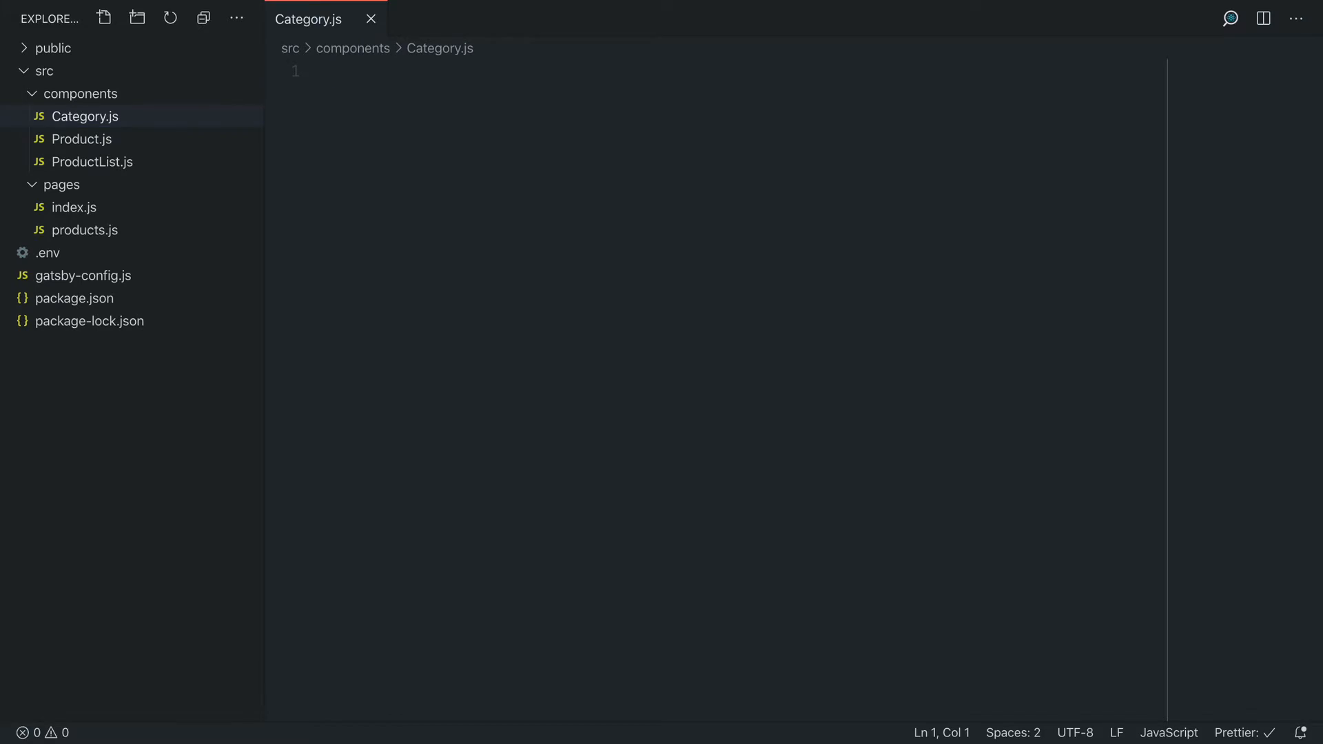
pyautogui.write('export default function Category({')
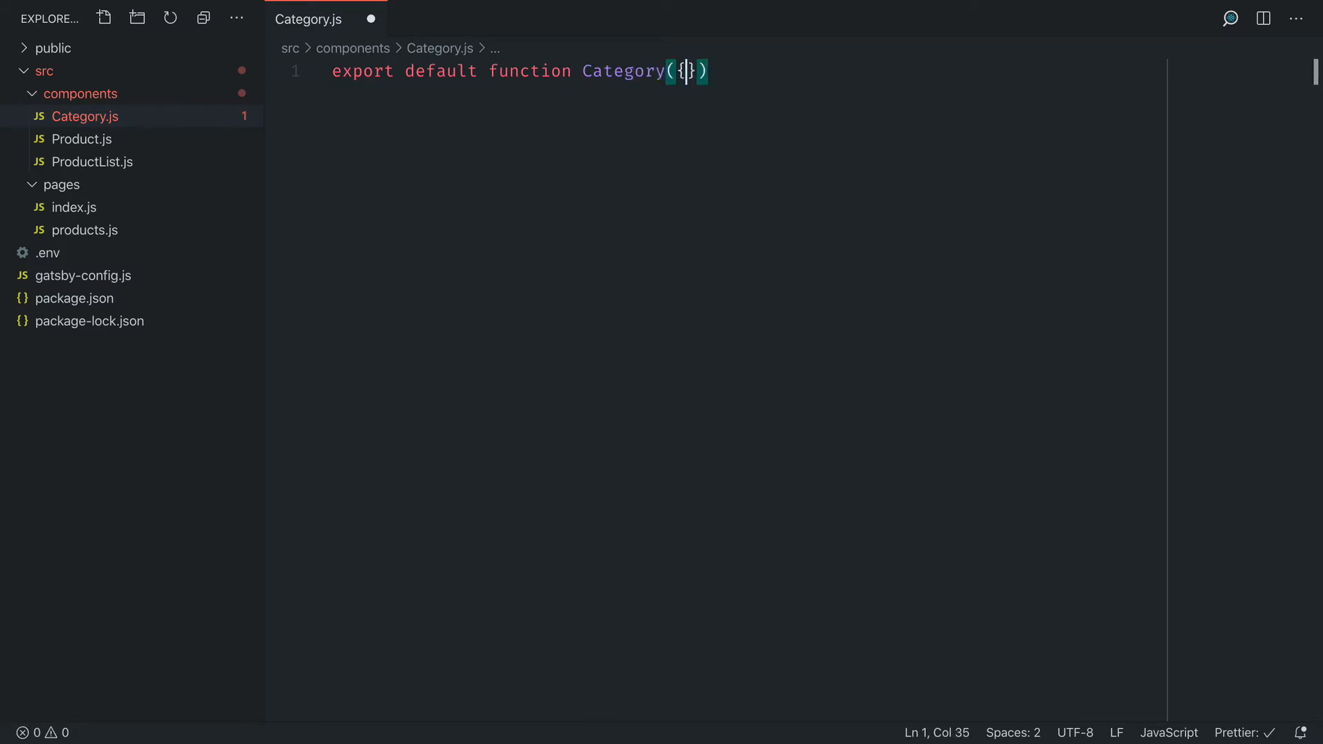
pyautogui.write('name}) {')
pyautogui.write('i')
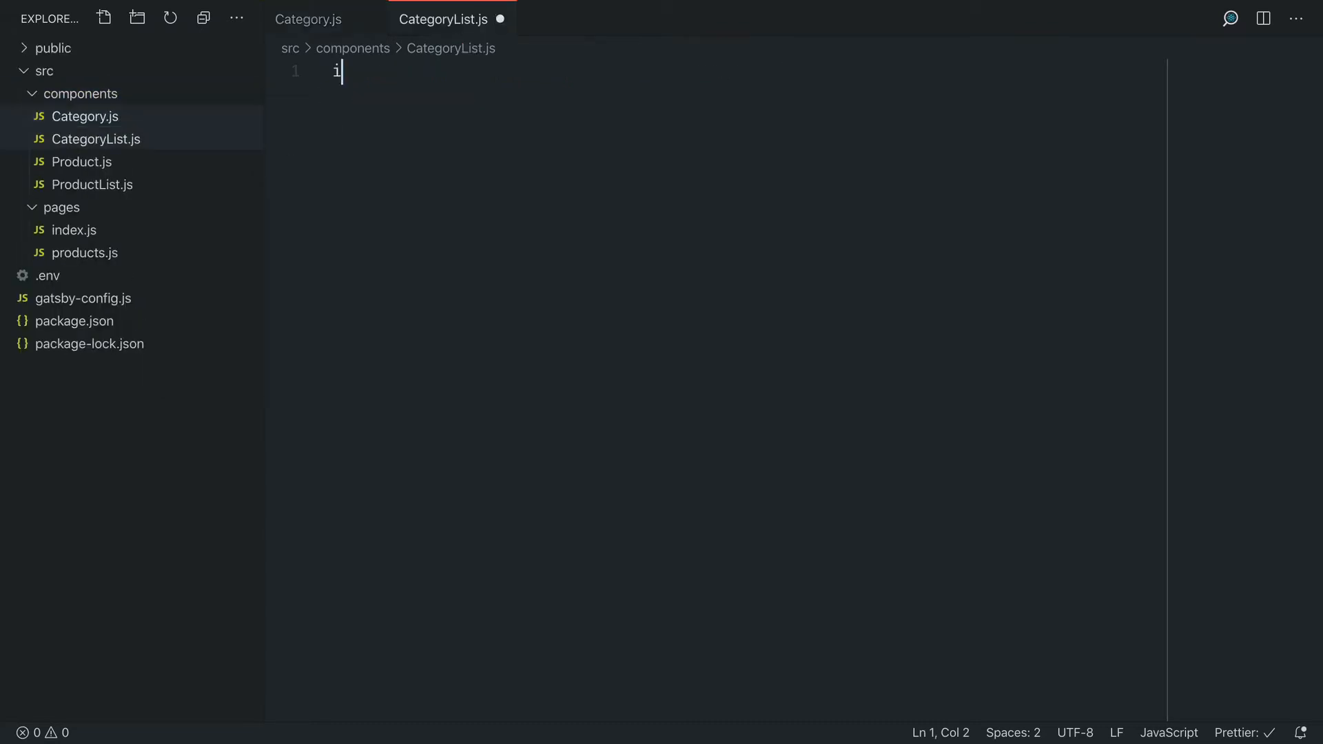
# In CategoryList.js, import React, {Link} from 'gatsby' and Category from './Category'.
pyautogui.write("mport React from 'react")
pyautogui.write('im')
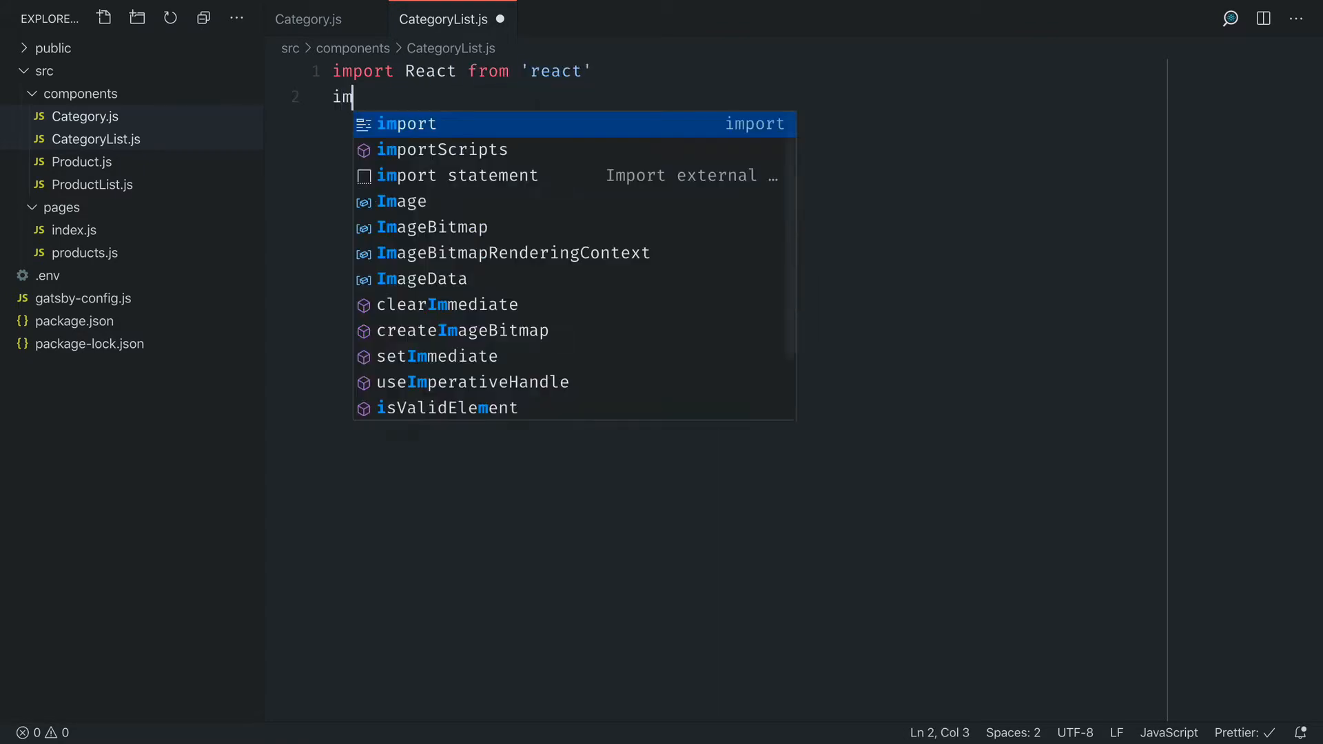
pyautogui.write('port {Link}')
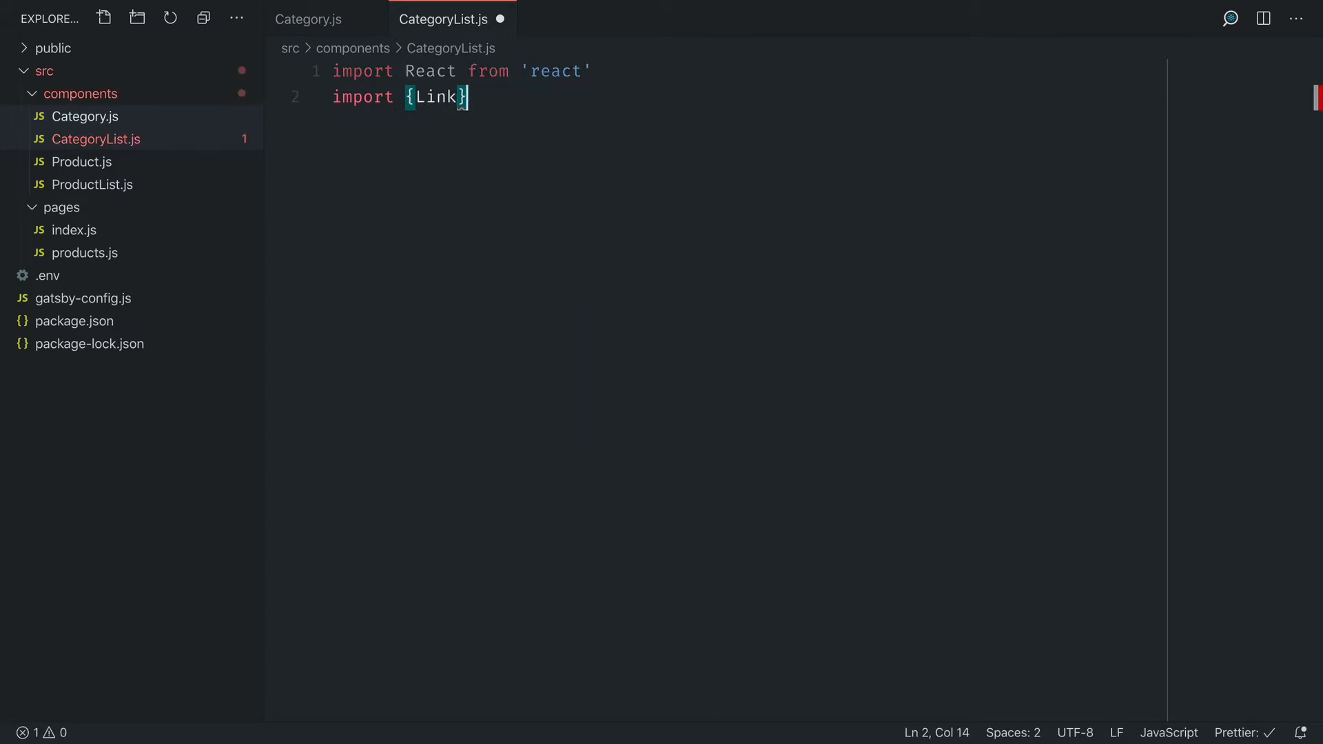
pyautogui.write("from 'gatsby'")
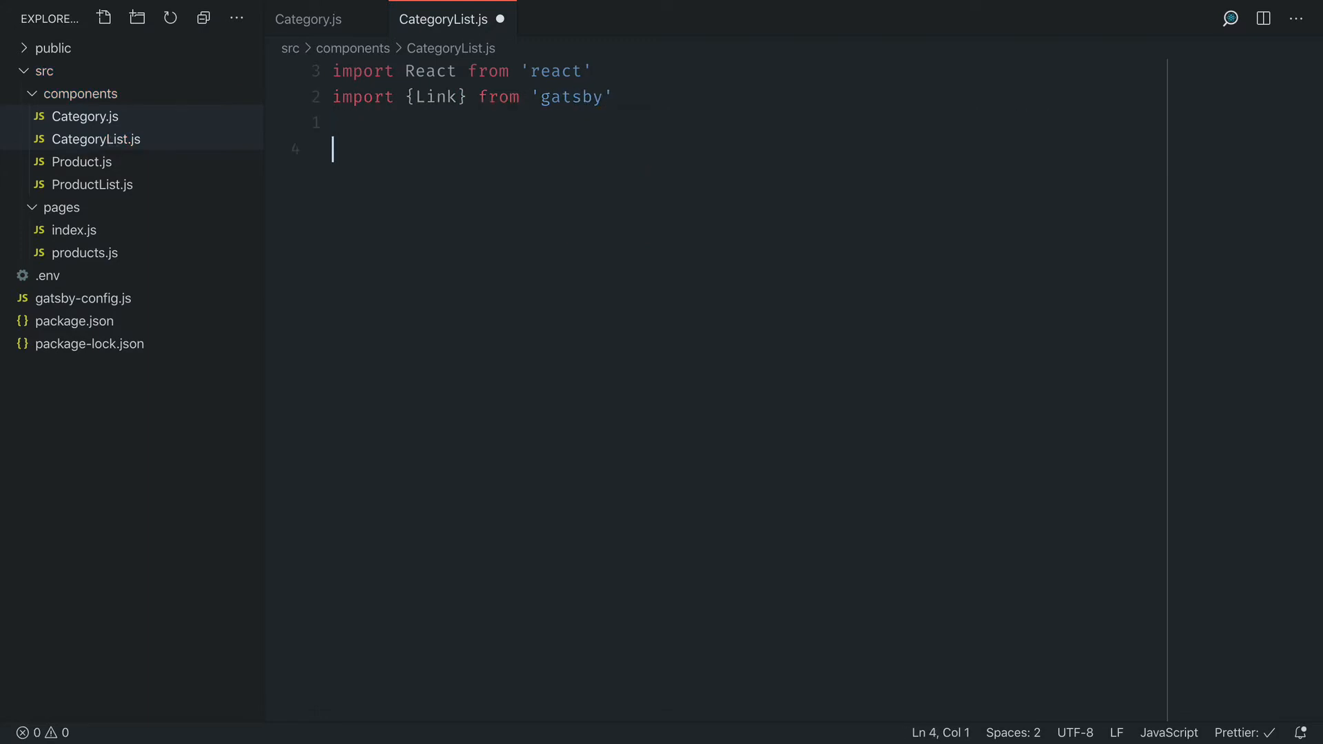
pyautogui.write('import Category')
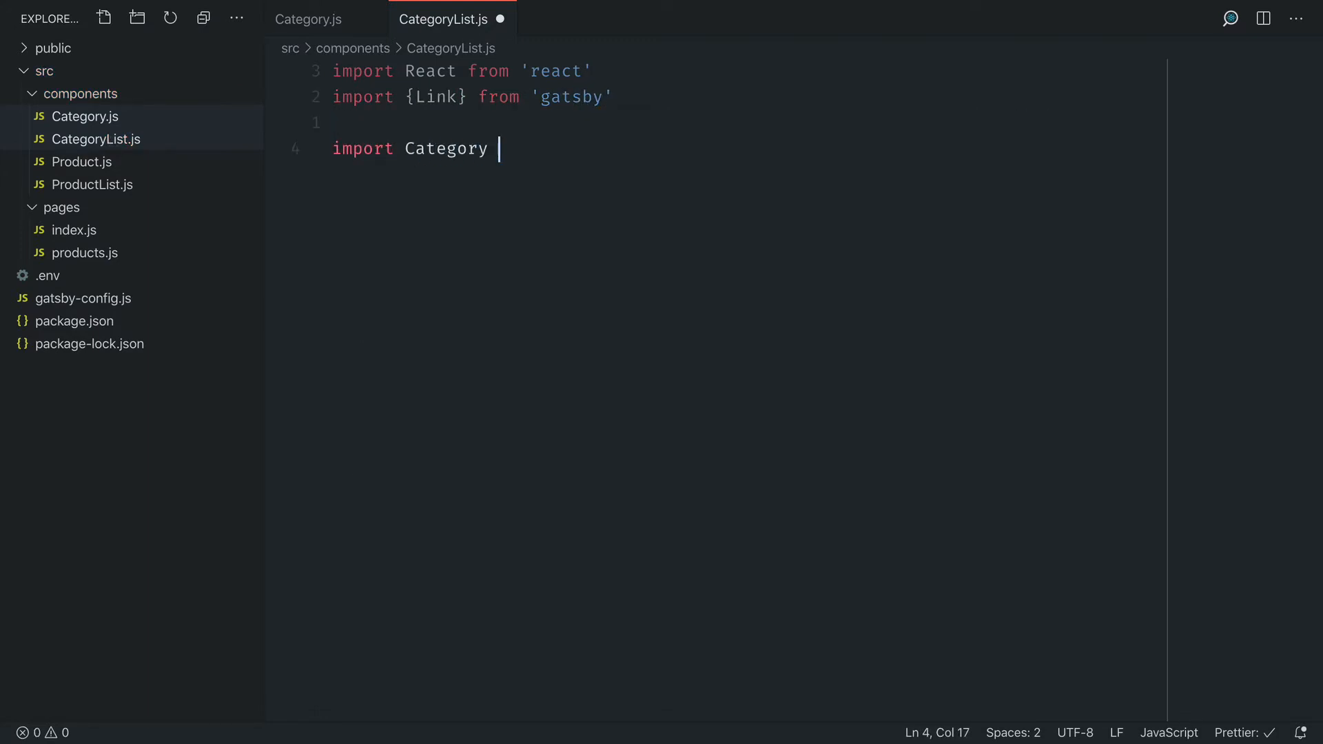
pyautogui.write("from './Category'")
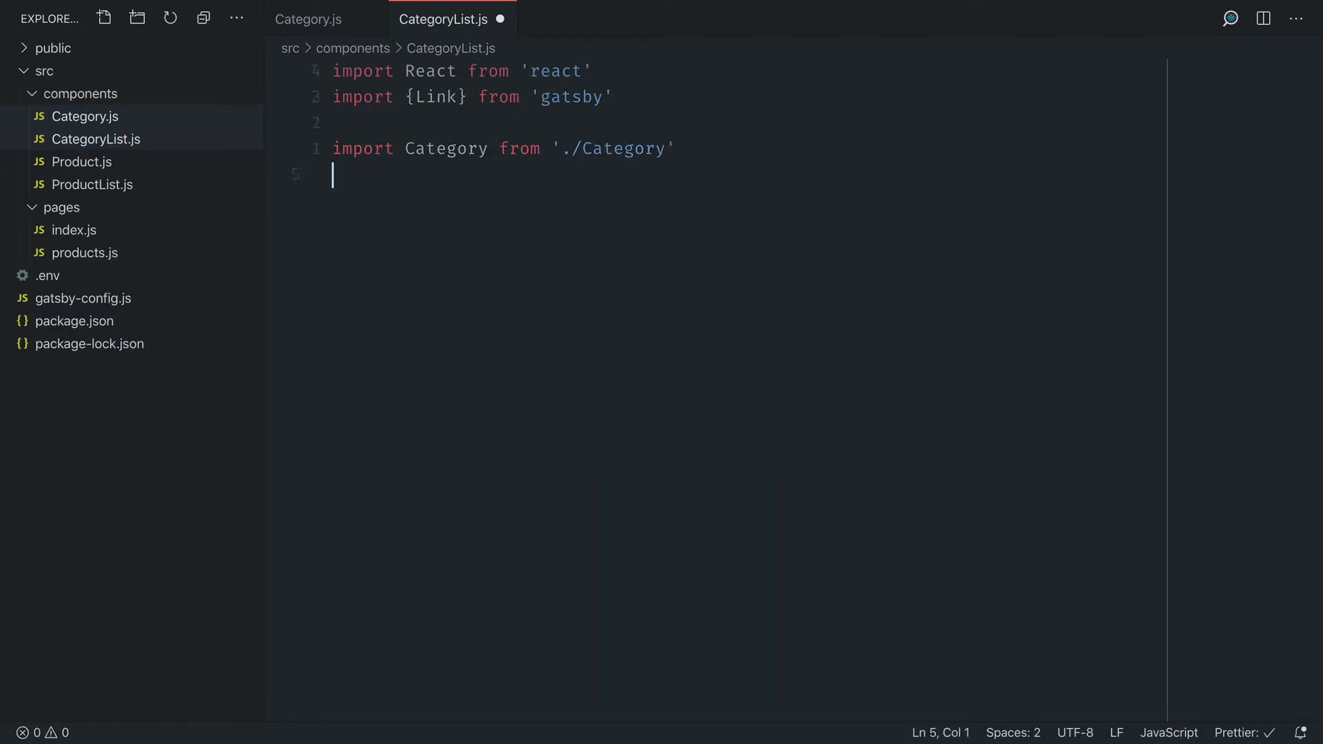
# Declare 'export default function CategoryList({categories})' returning null when categories is missing.
pyautogui.write('export default')
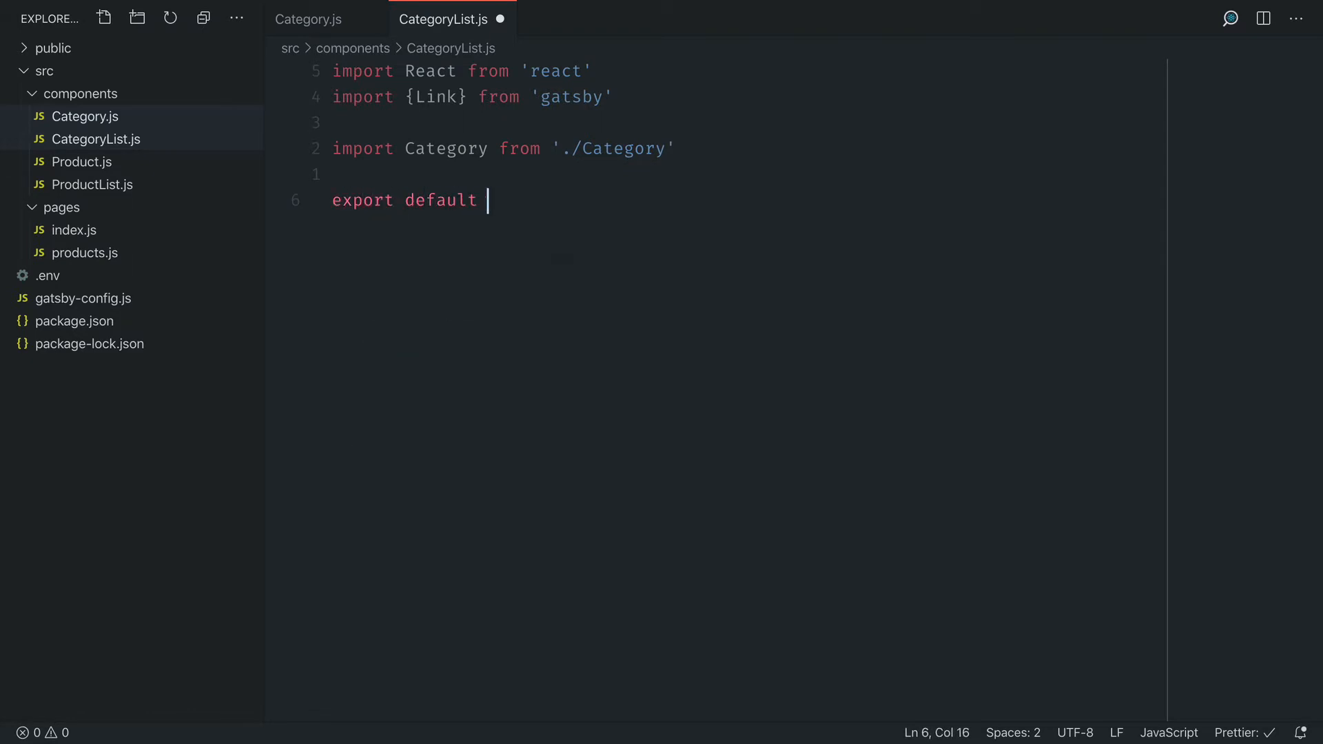
pyautogui.write('function CategoryL')
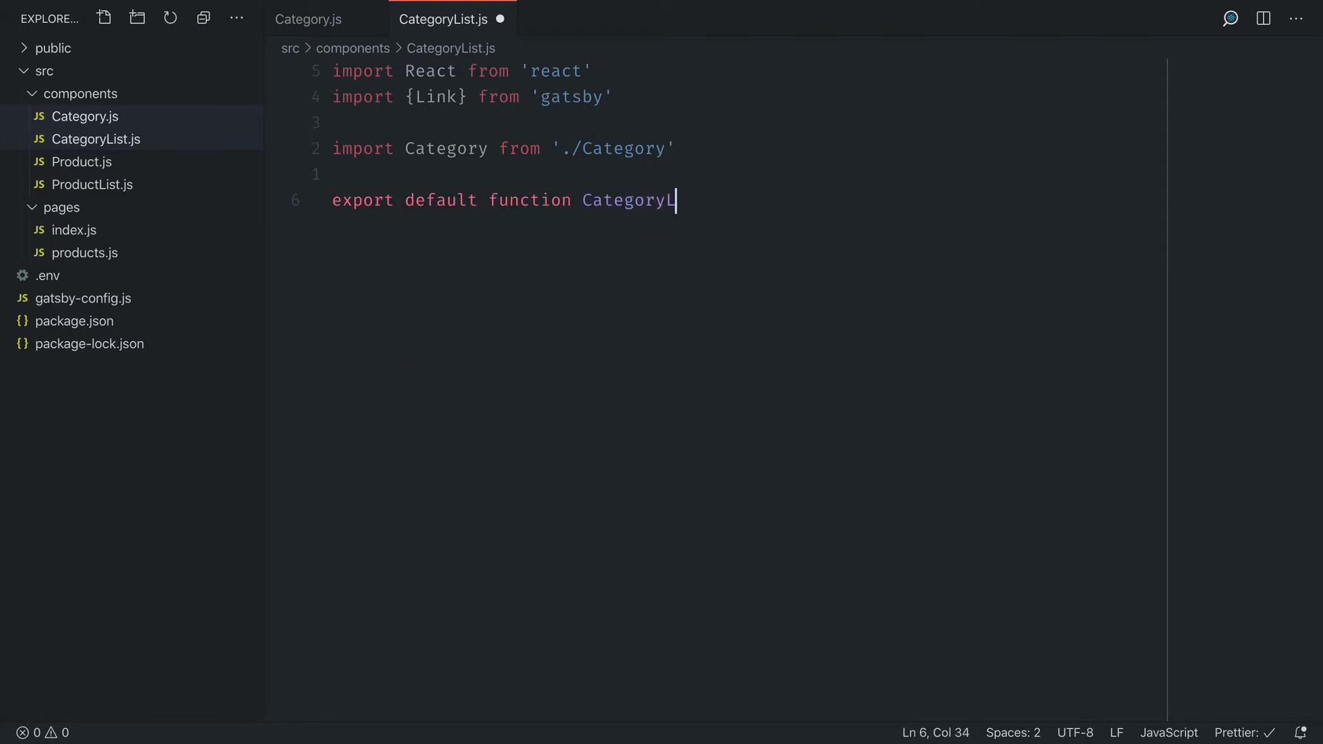
pyautogui.write('ist({categories}) {')
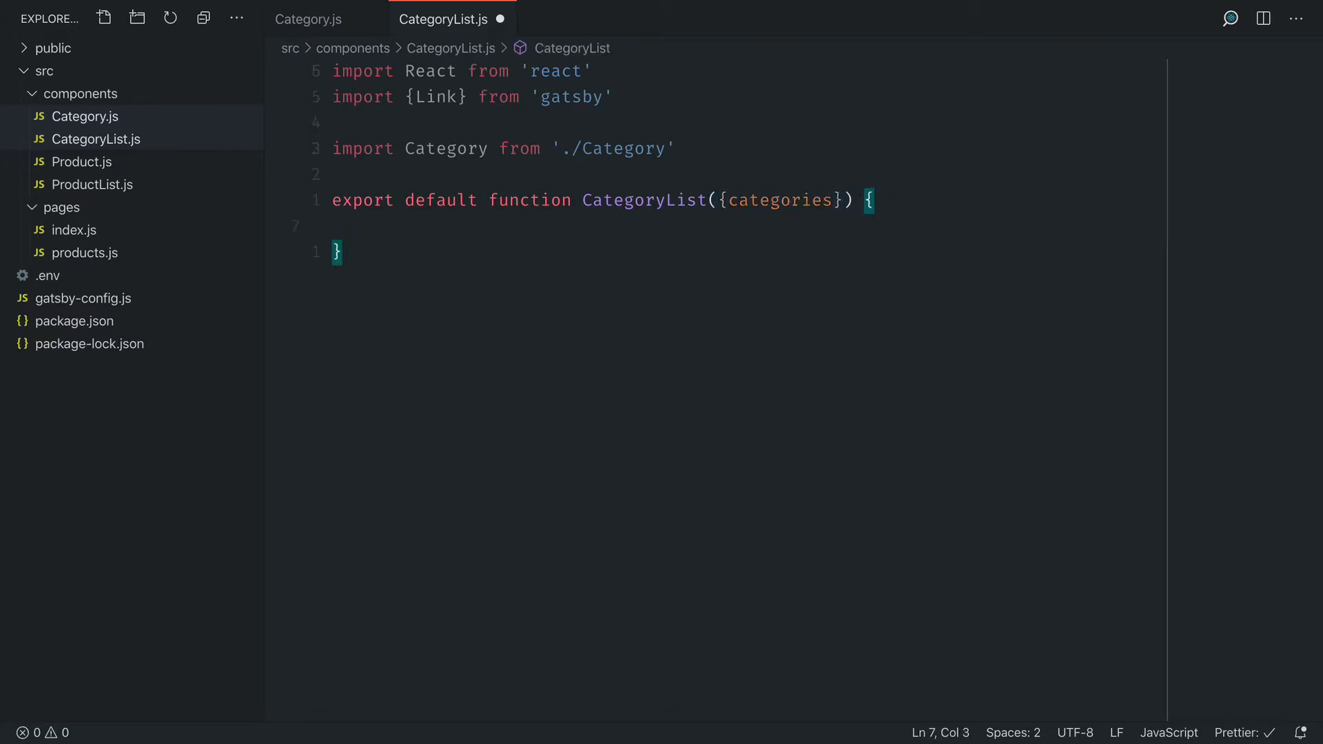
pyautogui.write('if (!)')
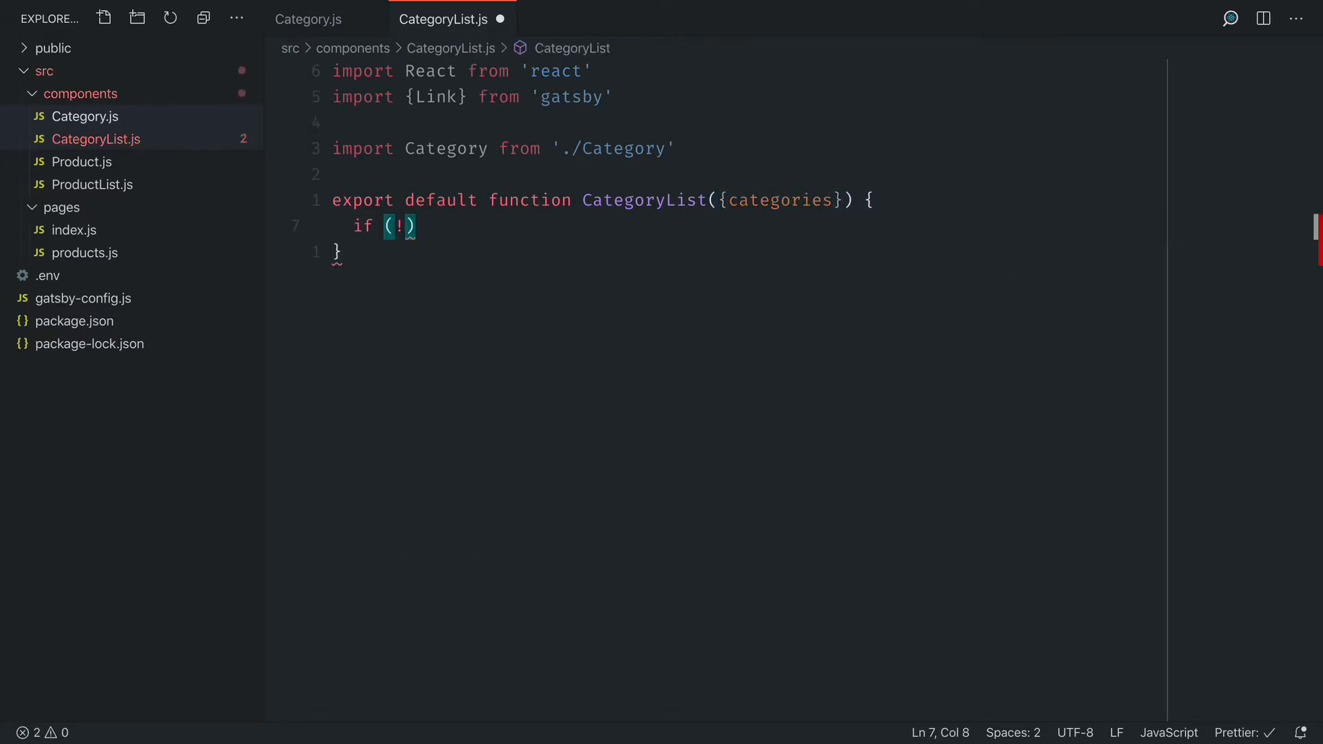
pyautogui.write('categories) retur')
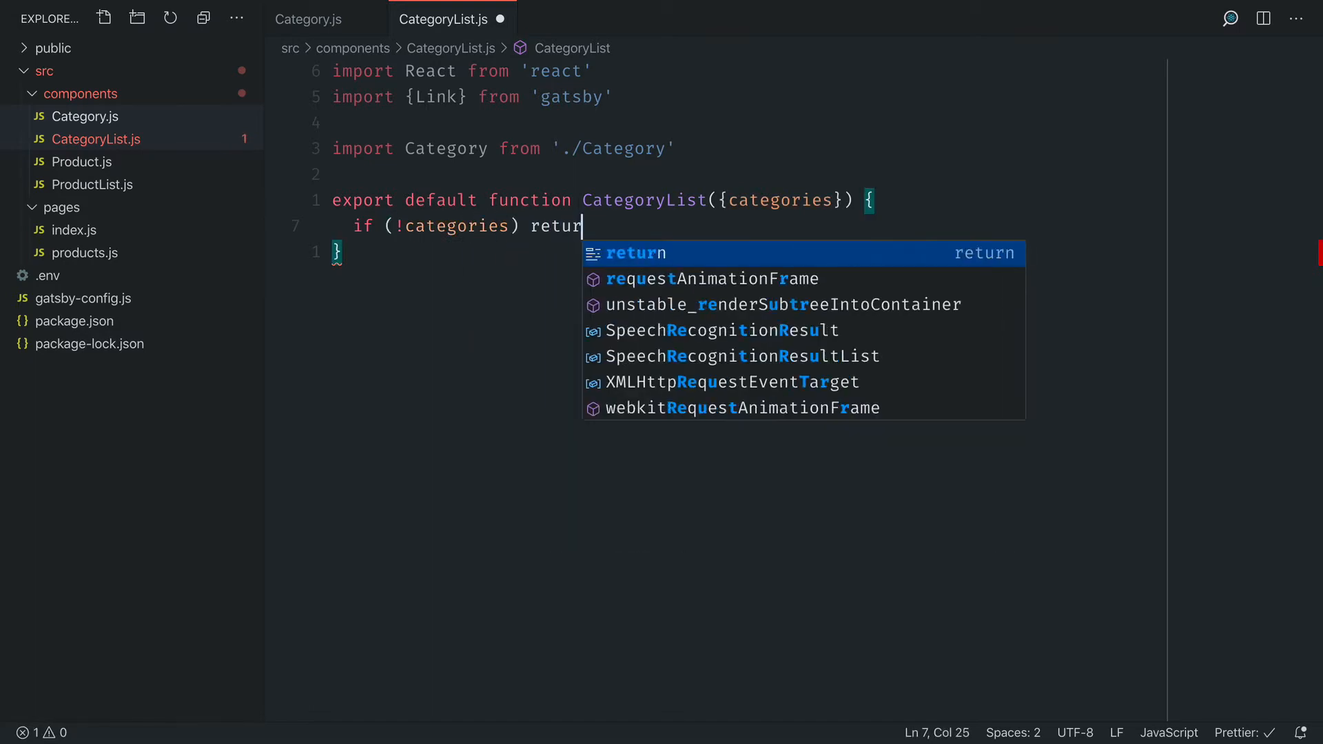
pyautogui.write('null')
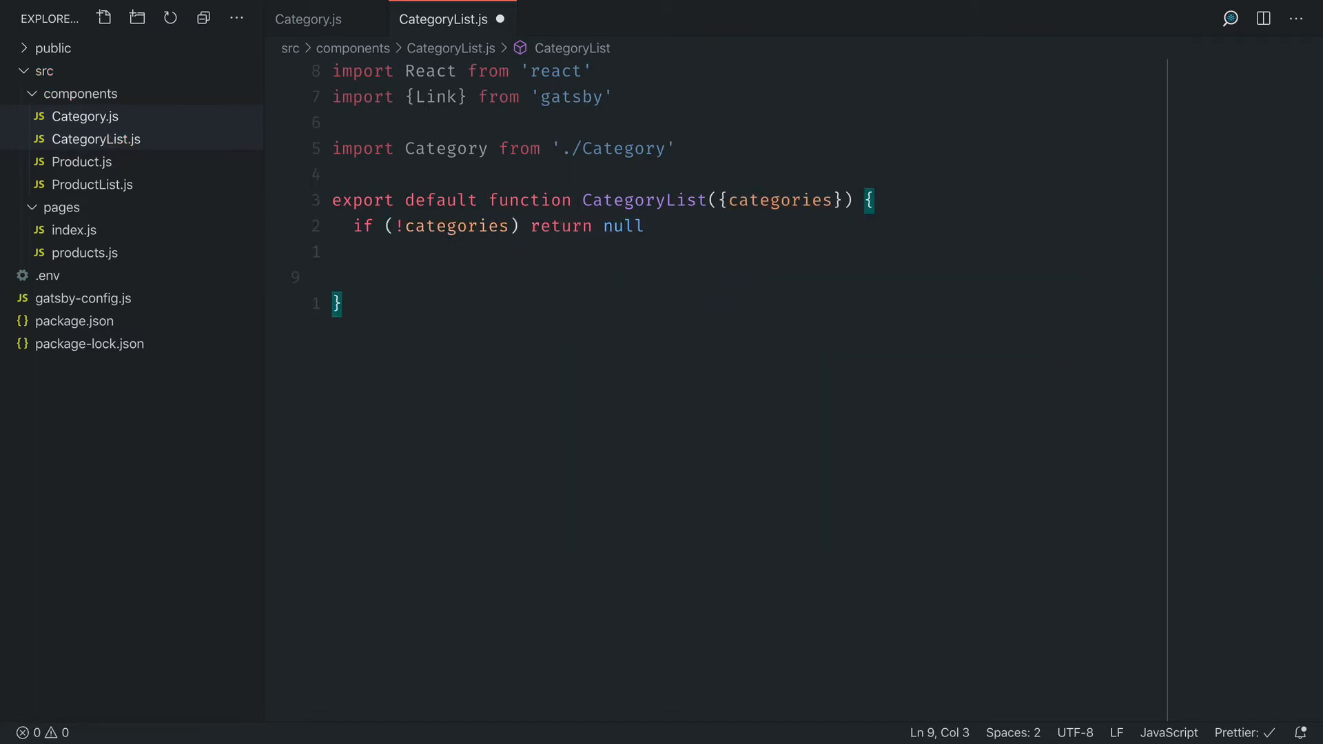
# Return a <ul> that maps over categories with a (category) callback.
pyautogui.write('return (')
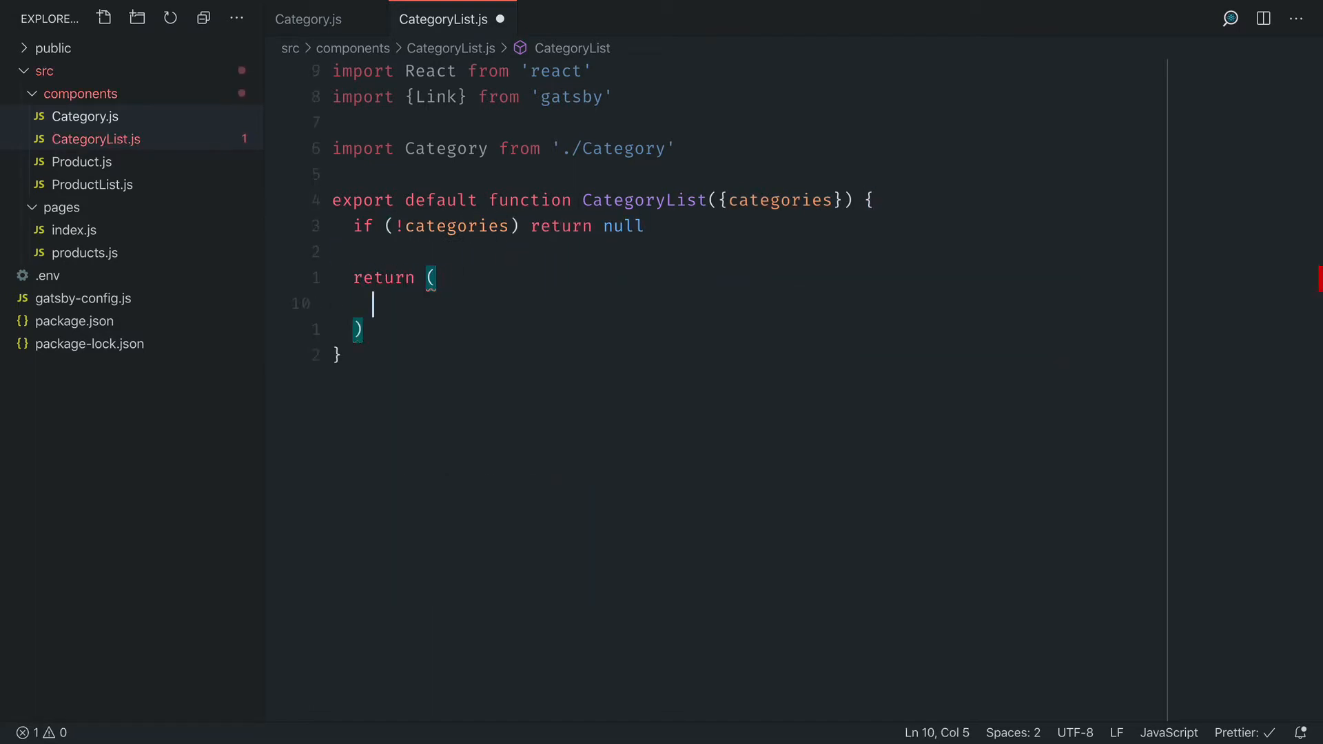
pyautogui.write('<ul></ul>')
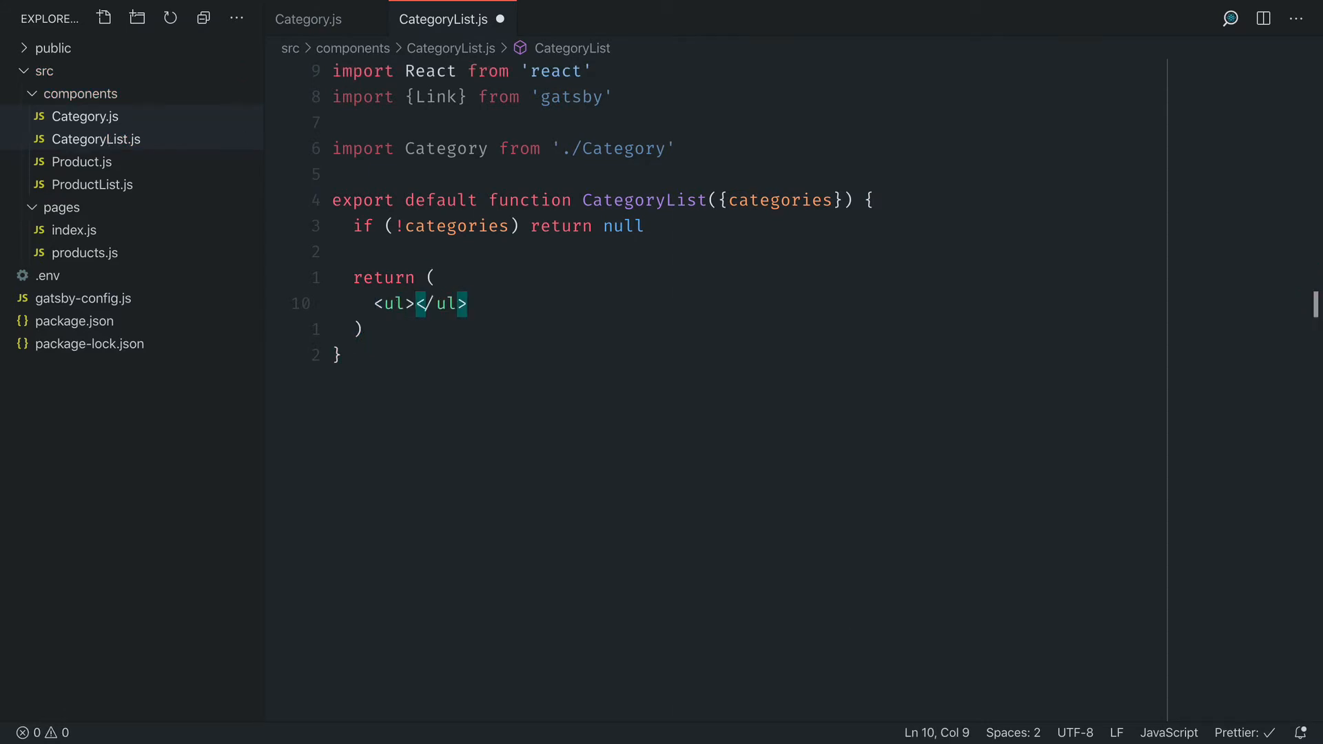
pyautogui.write('categories.map(')
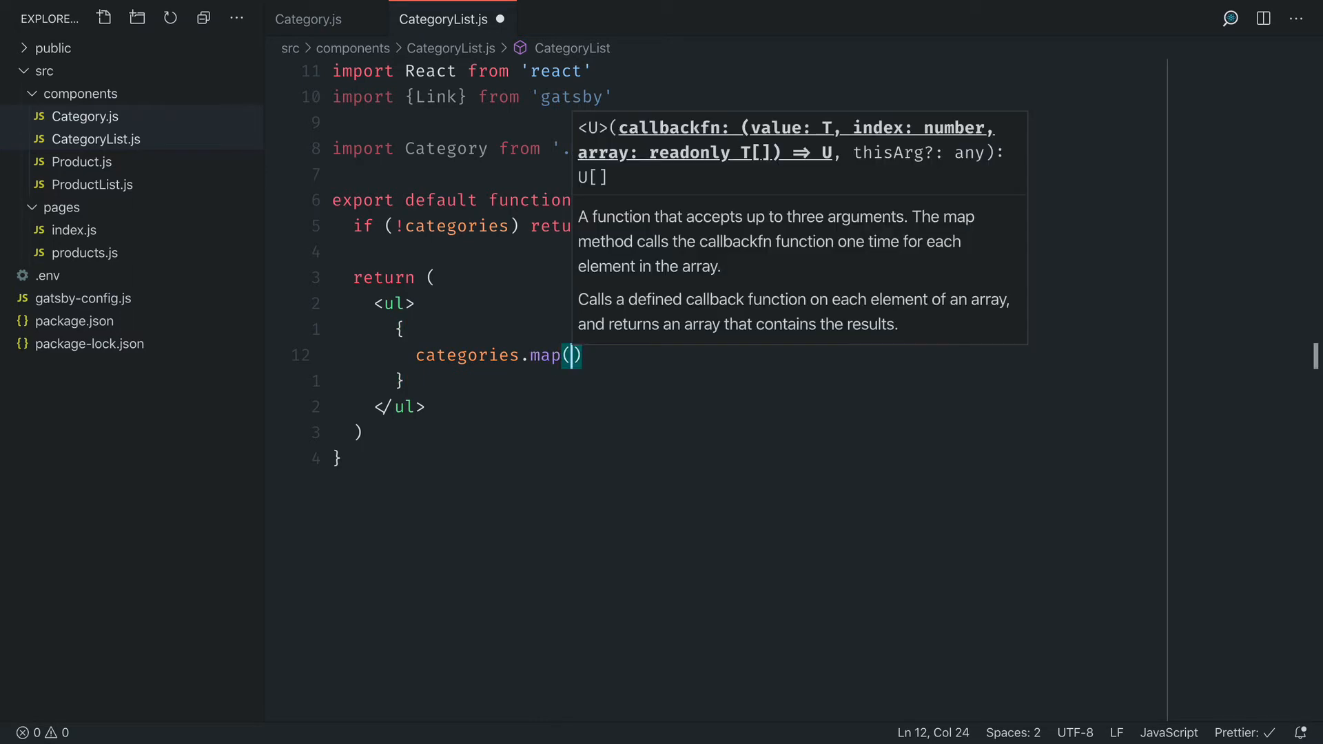
pyautogui.write('(category')
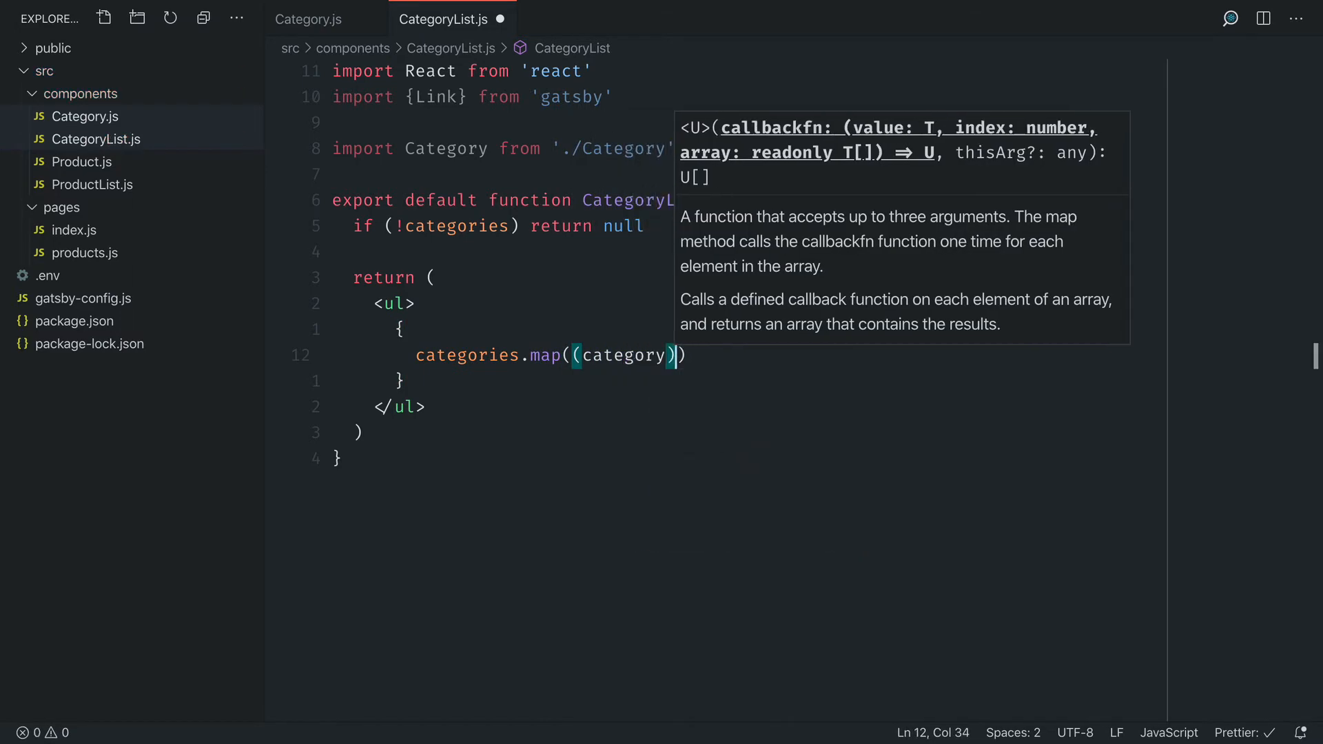
pyautogui.press('enter')
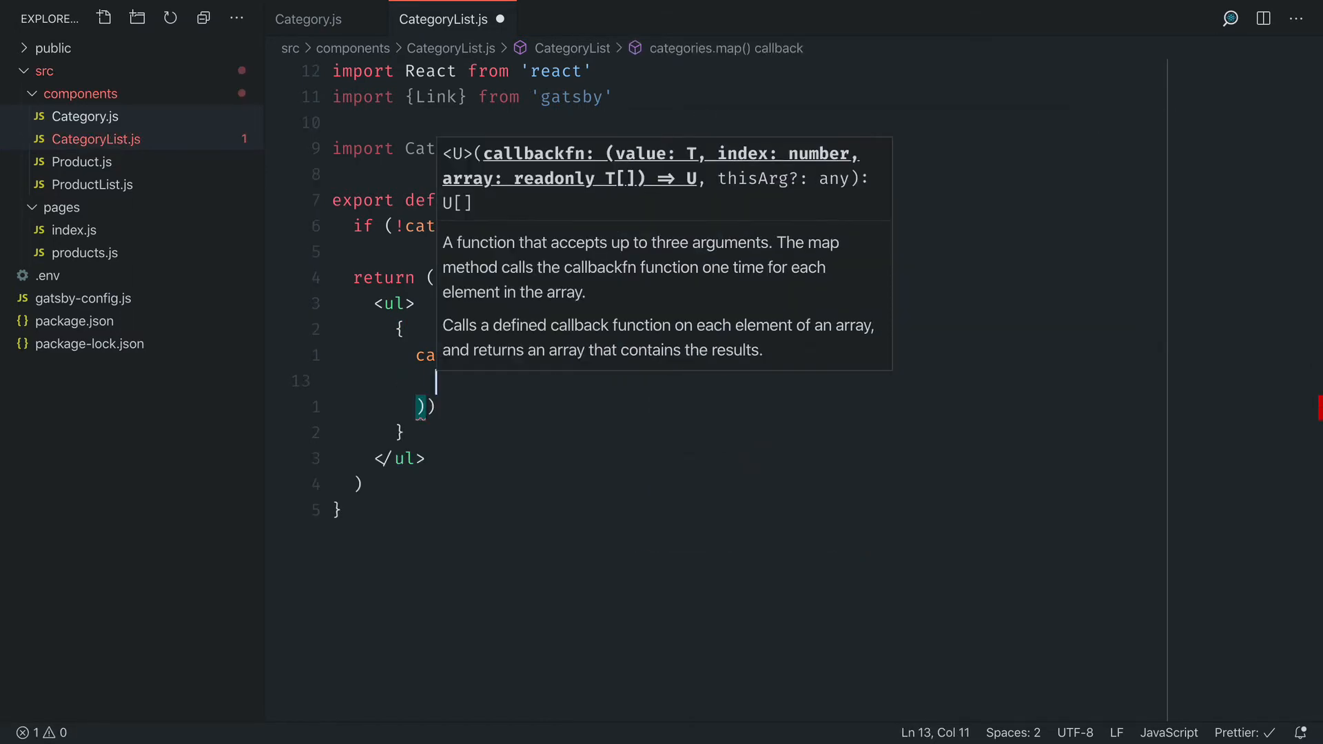
# Render each category as <li key={category.slug}> with a Link to /categories/${category.slug} wrapping <Category />.
pyautogui.write('<li key=')
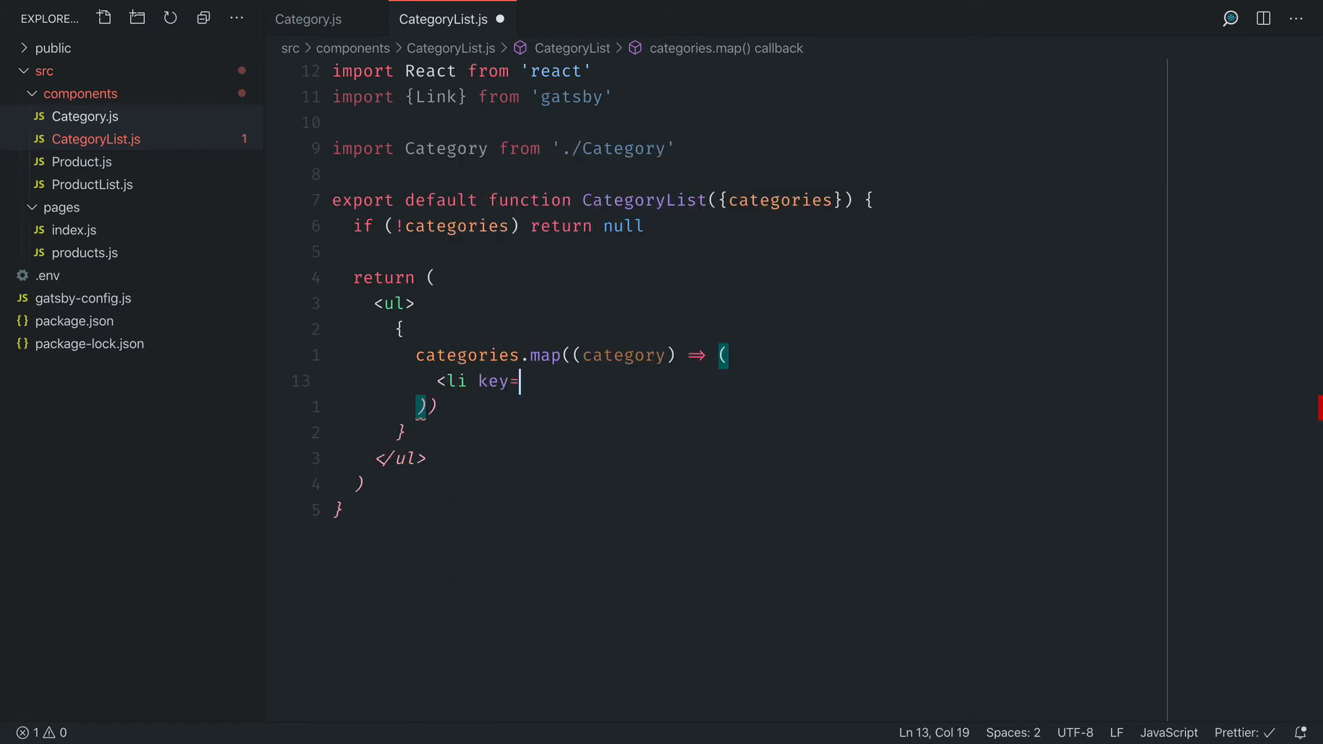
pyautogui.write('{category.sl}')
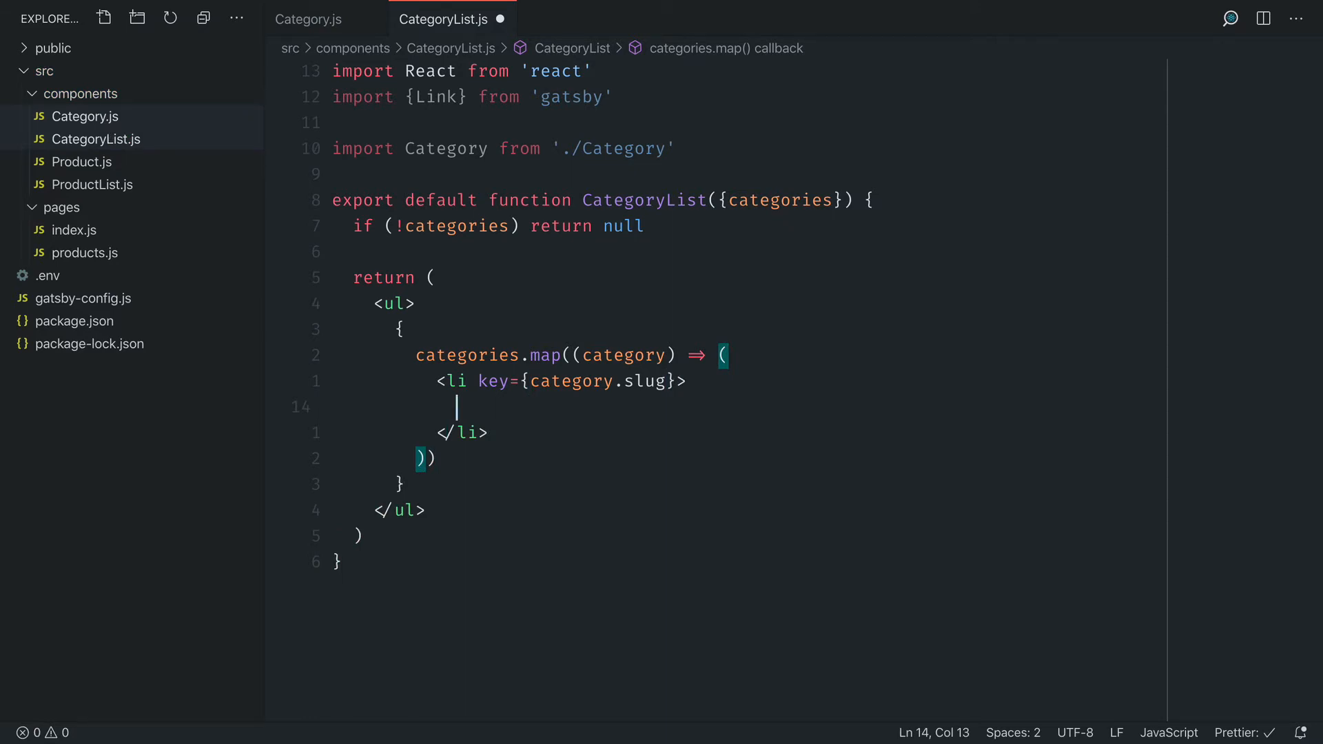
pyautogui.write('<Link to={`/categories')
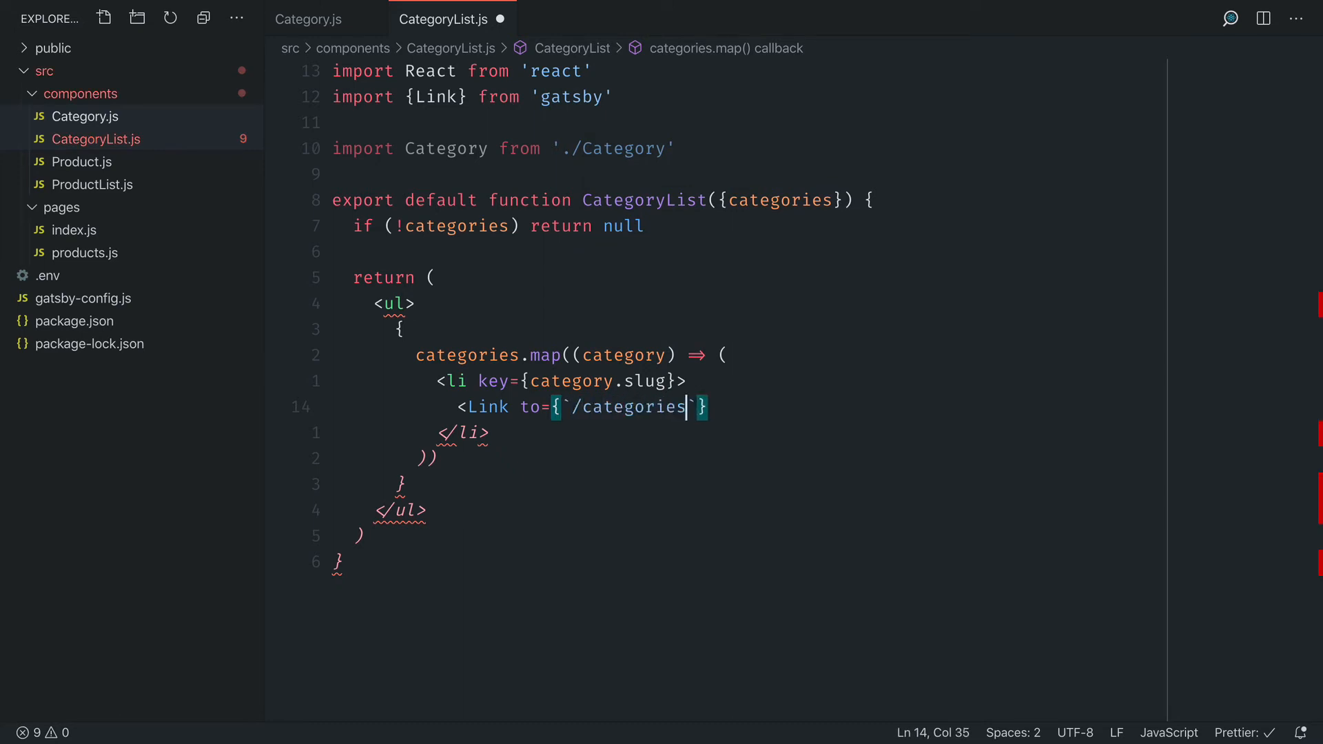
pyautogui.write('${category.slug')
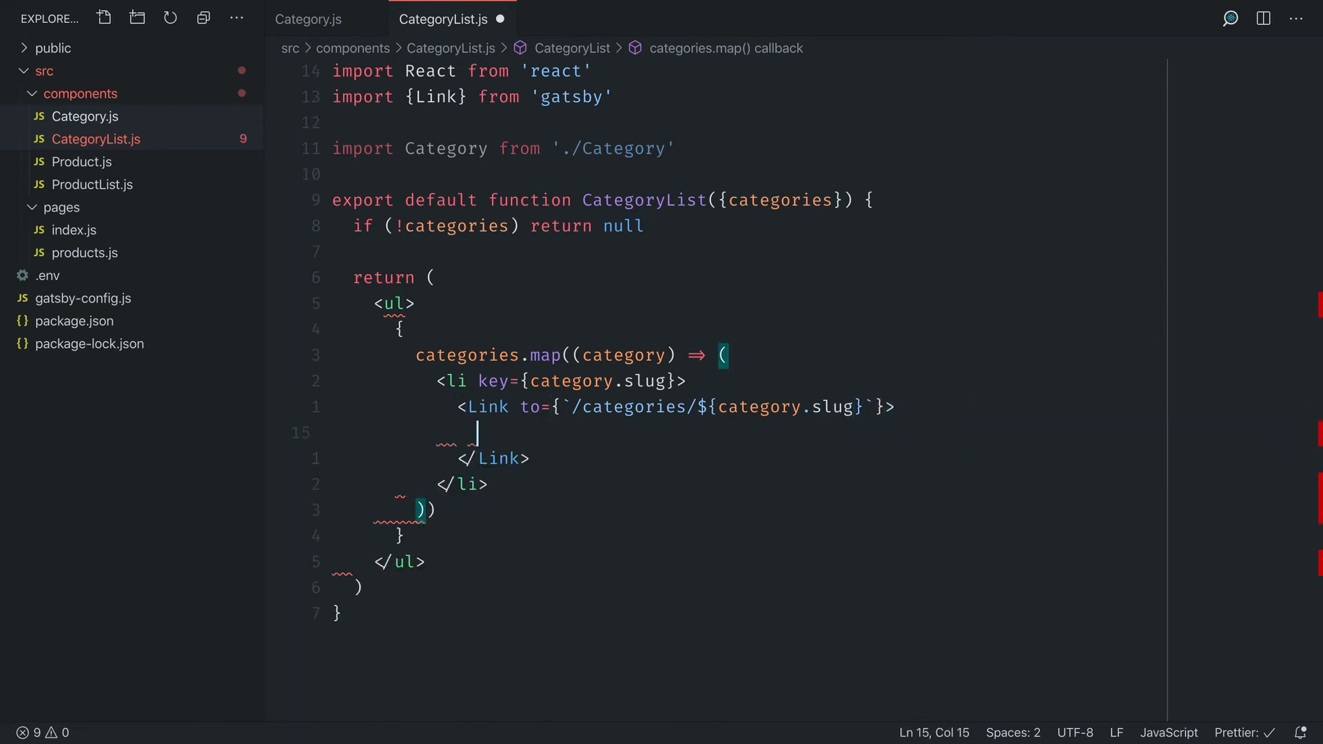
pyautogui.write('<Category {...category} />')
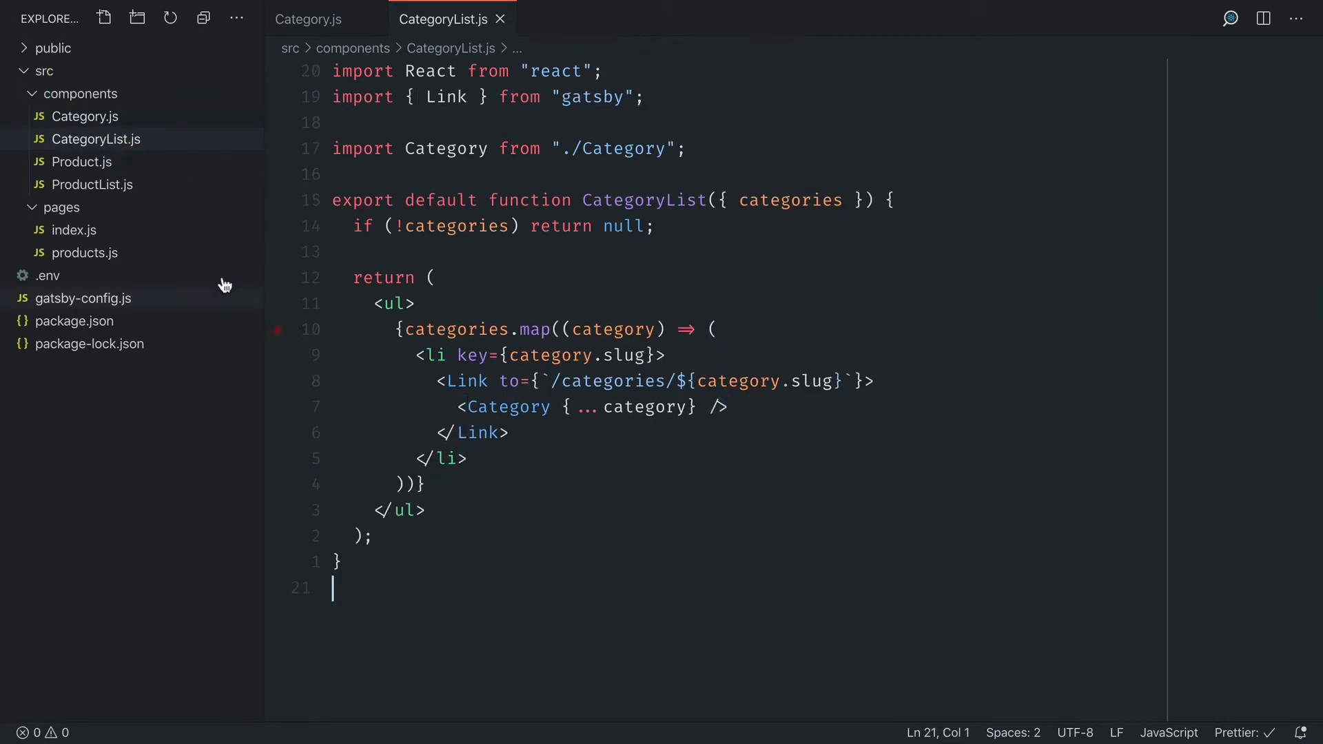
# In pages/index.js, import CategoryList and render <CategoryList categories={categories.nodes} /> instead of the raw dump.
pyautogui.click(75, 230)
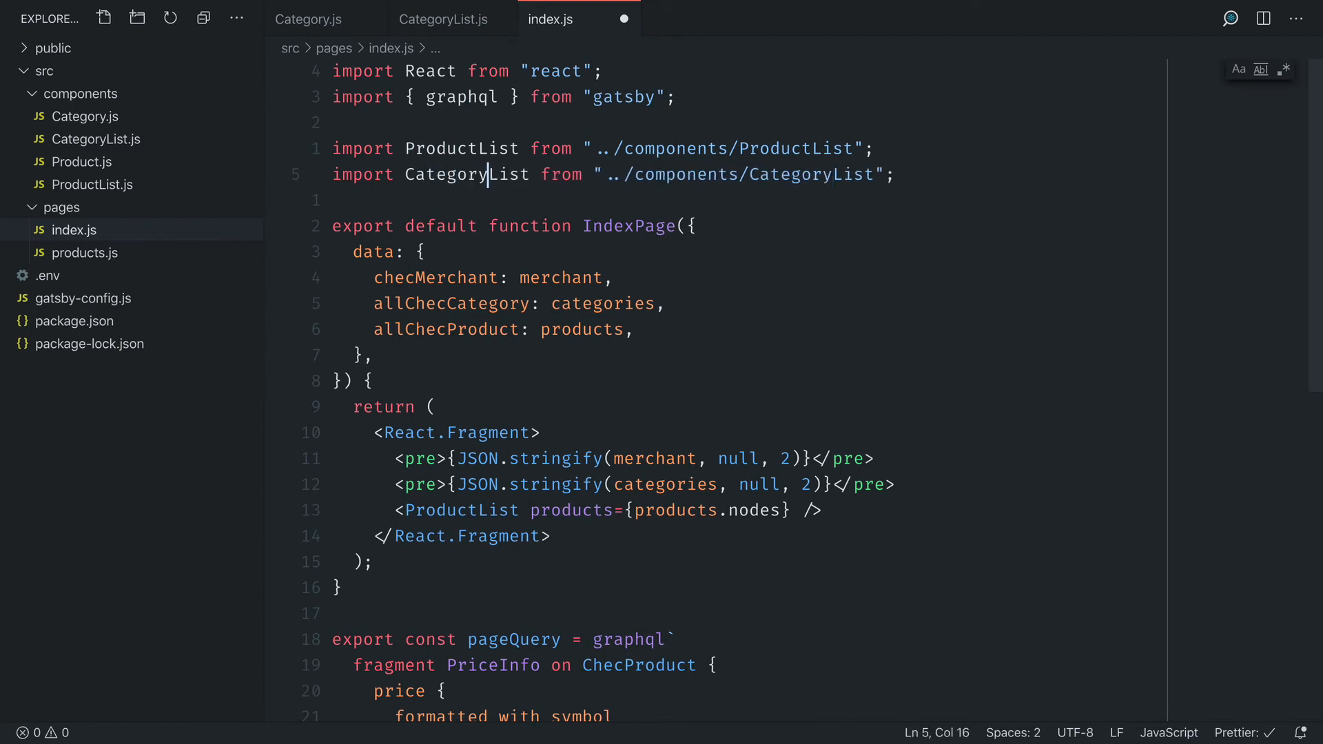
pyautogui.doubleClick(465, 175)
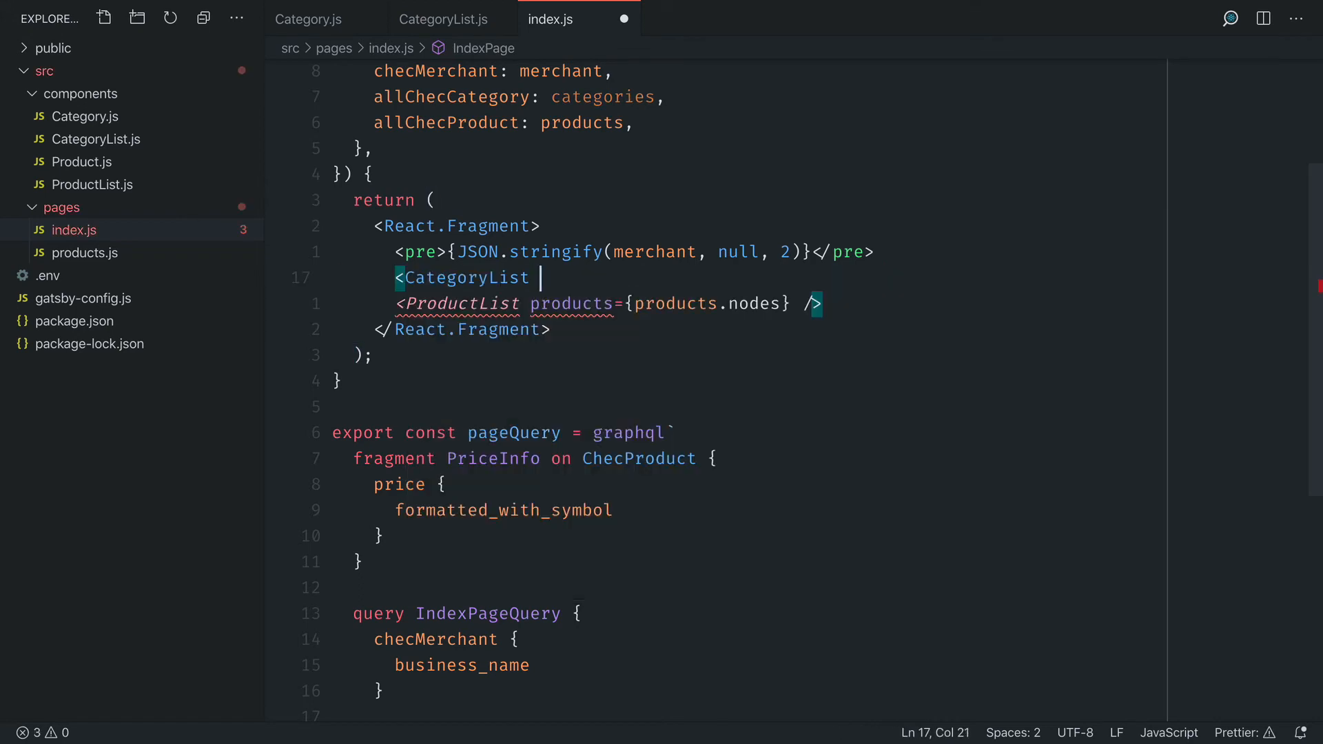
pyautogui.write('categories=')
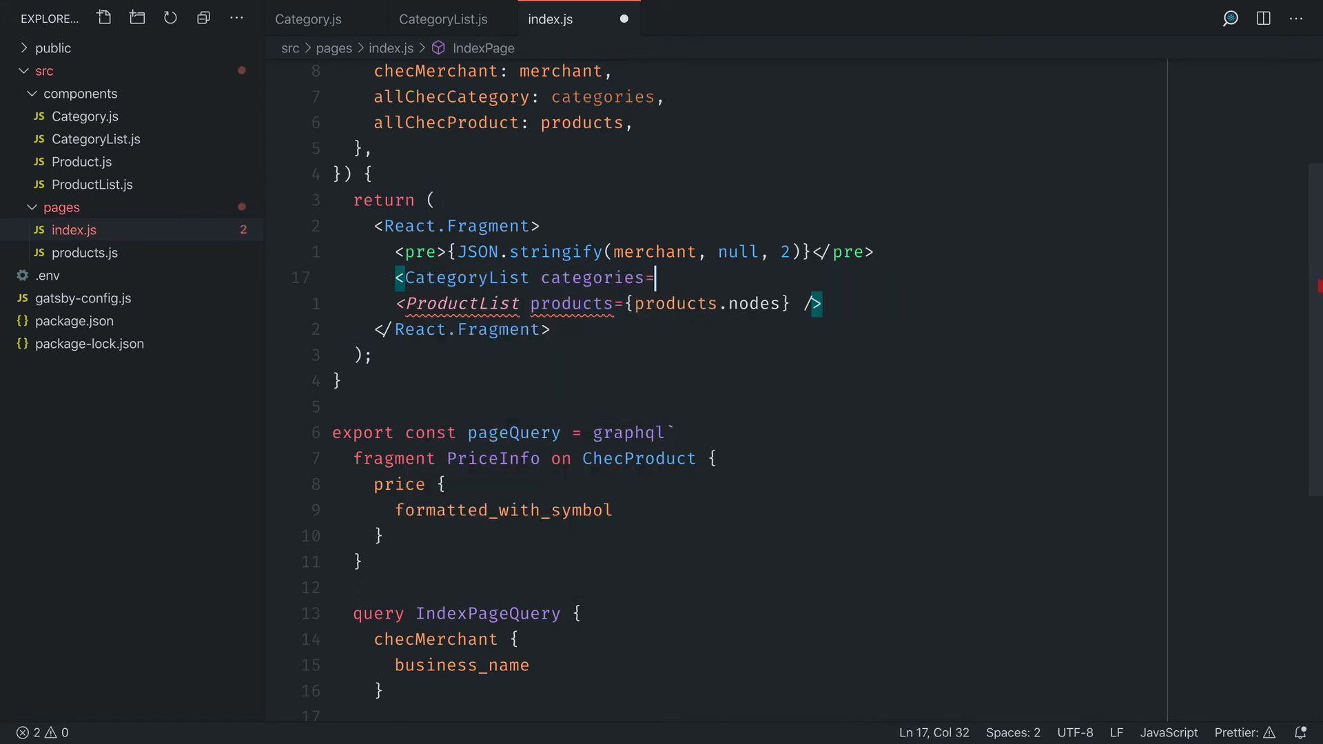
pyautogui.write('{categorie')
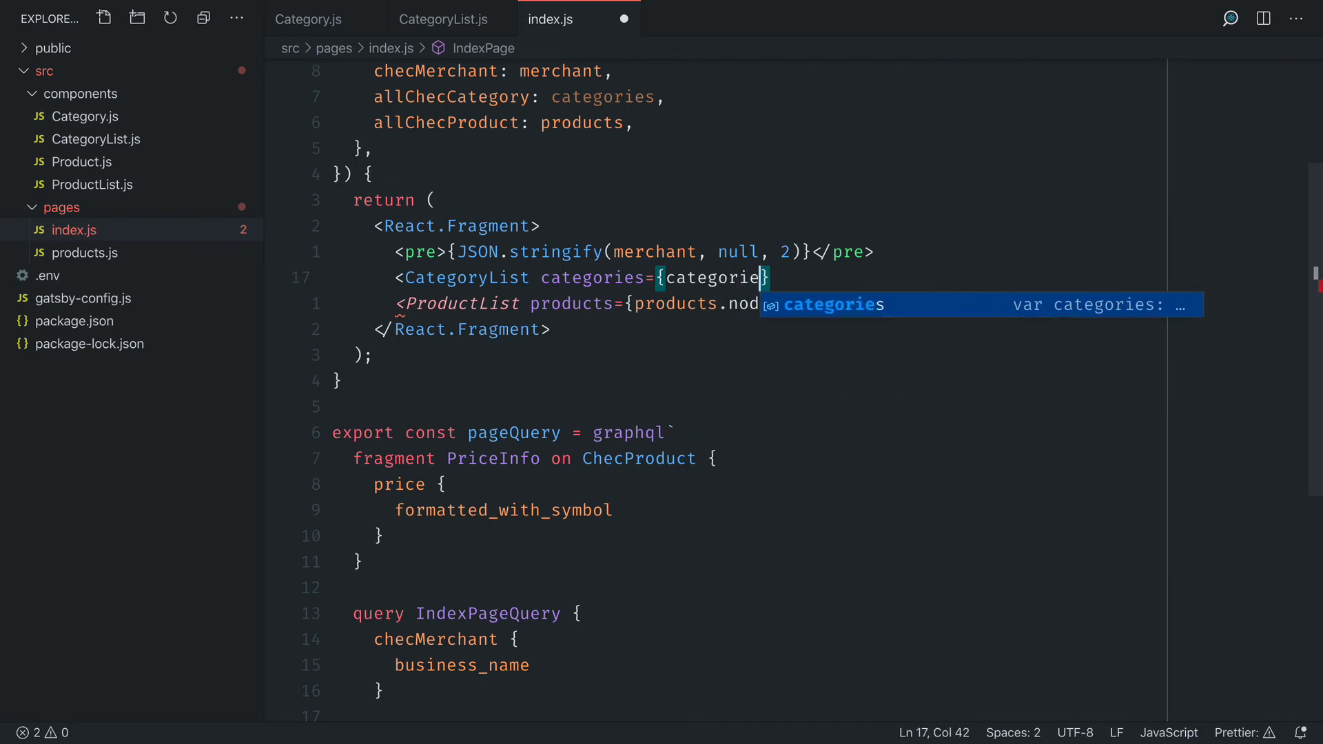
pyautogui.write('.nodes} /')
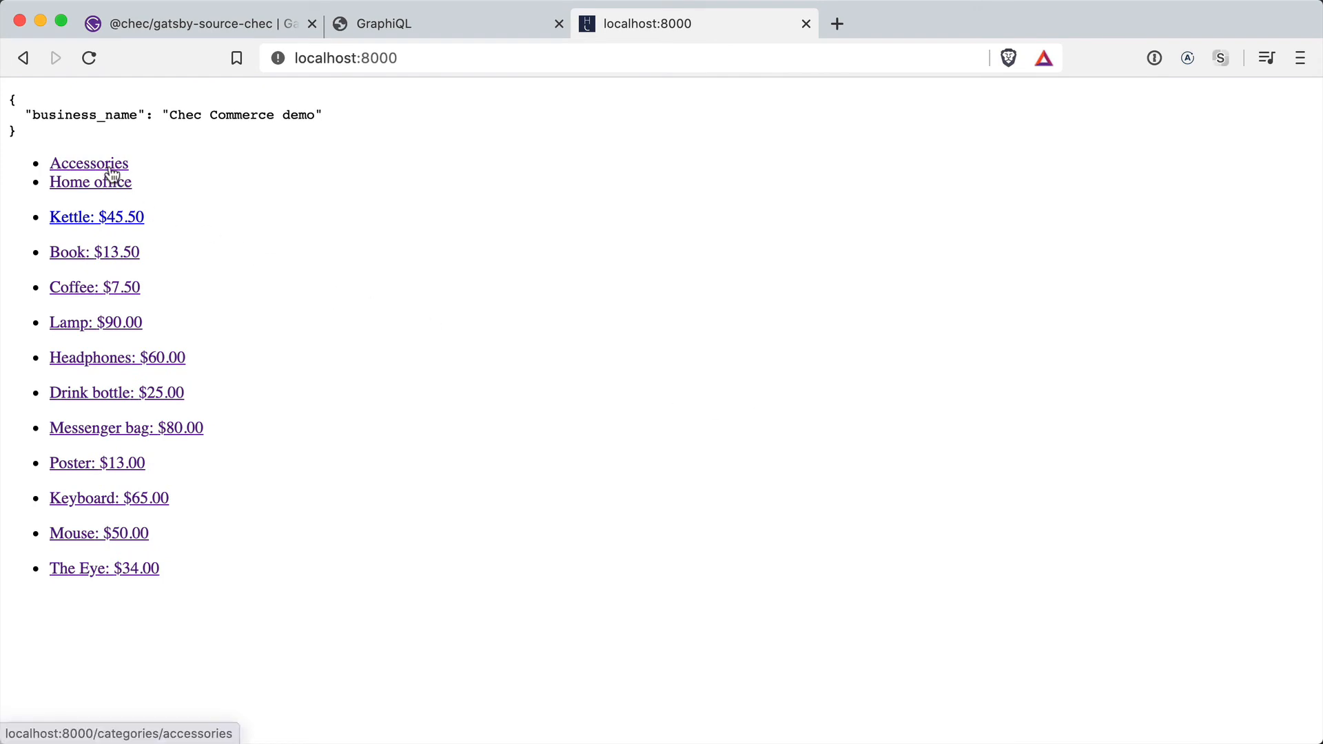
pyautogui.click(89, 163)
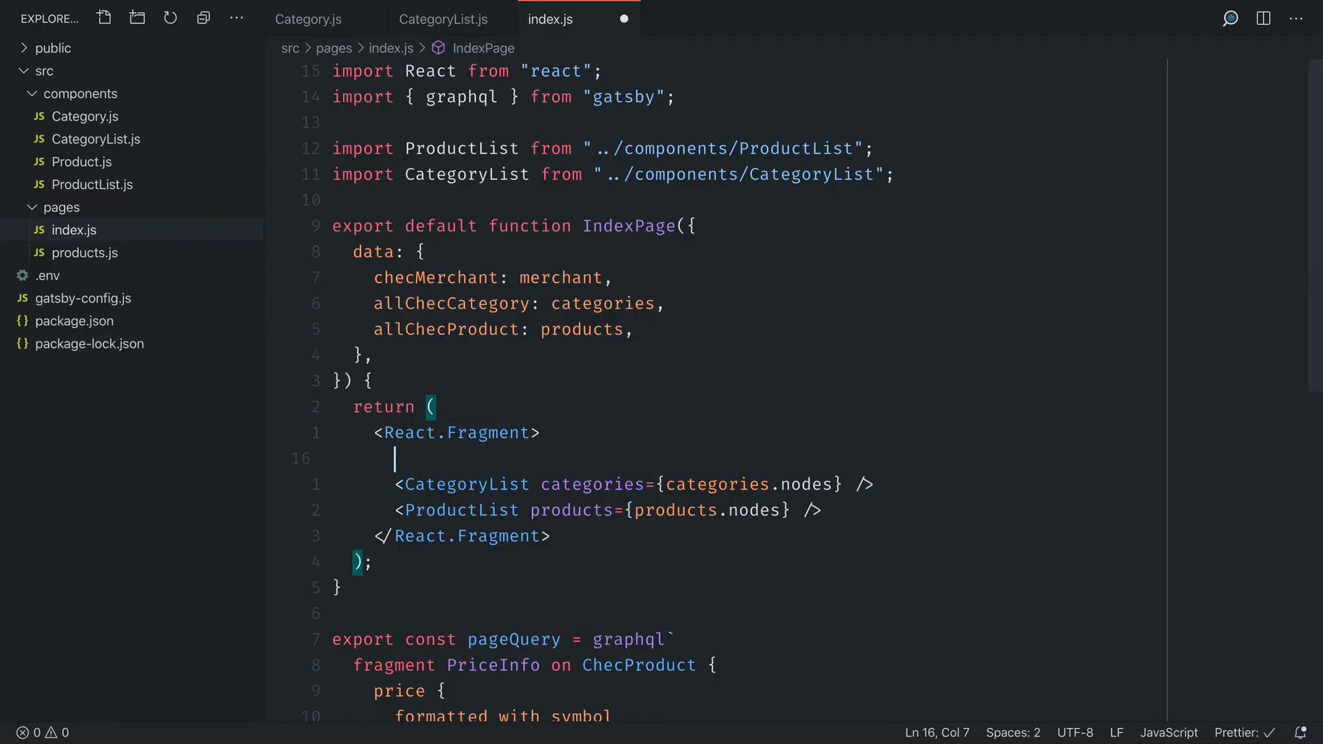
# Add an <h1>{merchant.business_name}</h1> heading above the CategoryList in index.js.
pyautogui.write('<h1>{}</h1>')
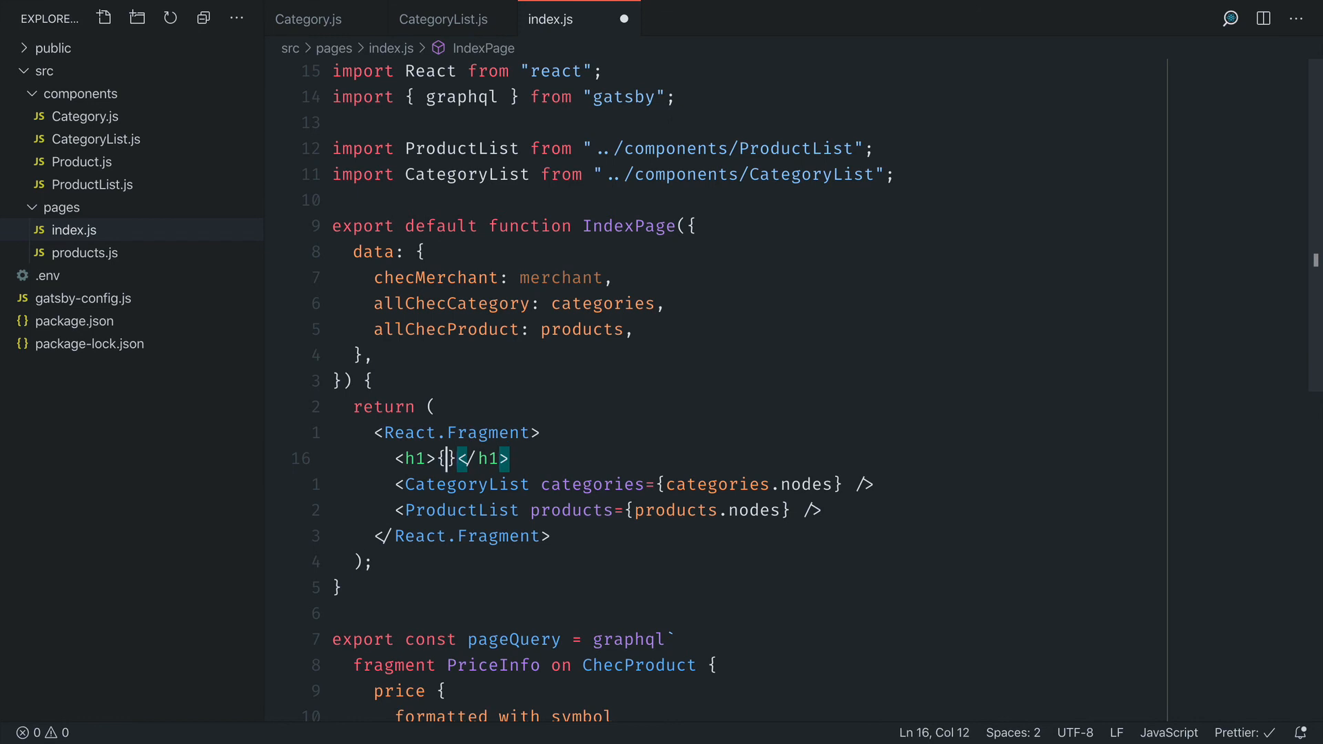
pyautogui.write('merchant.busin')
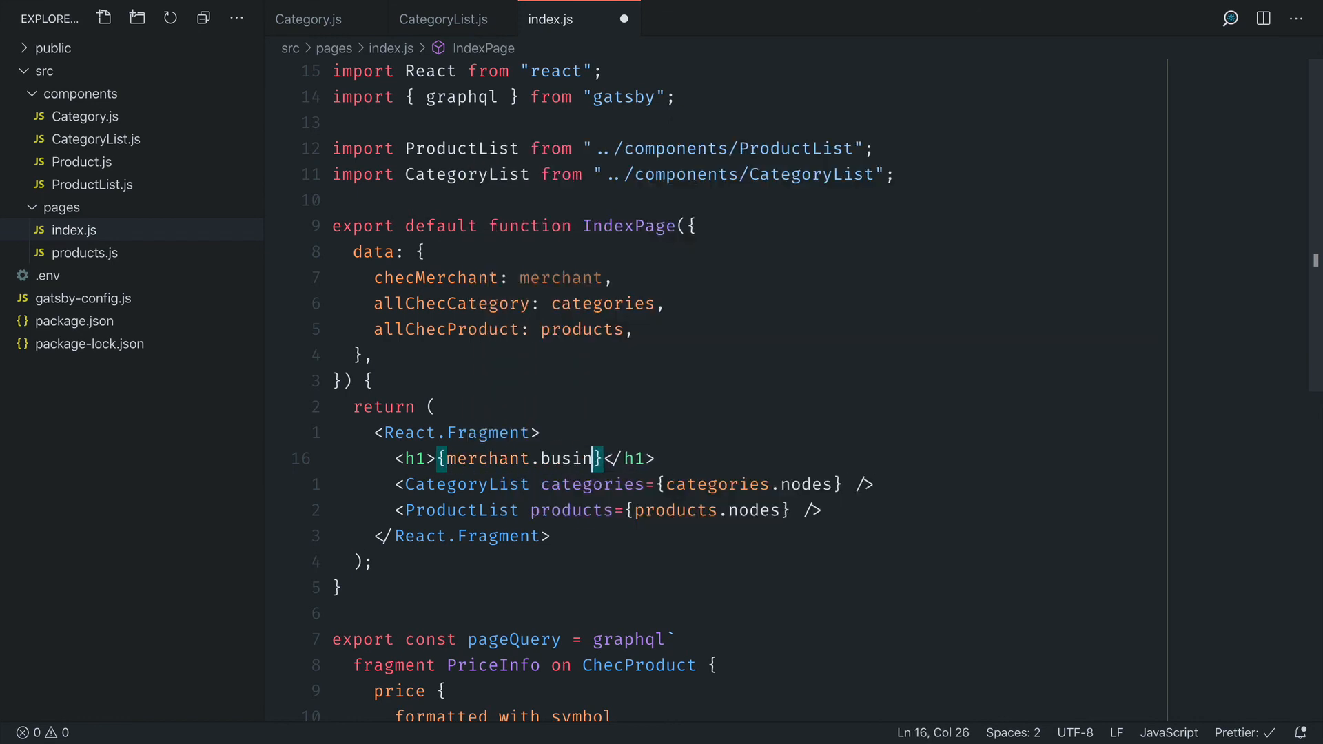
pyautogui.write('ess_name')
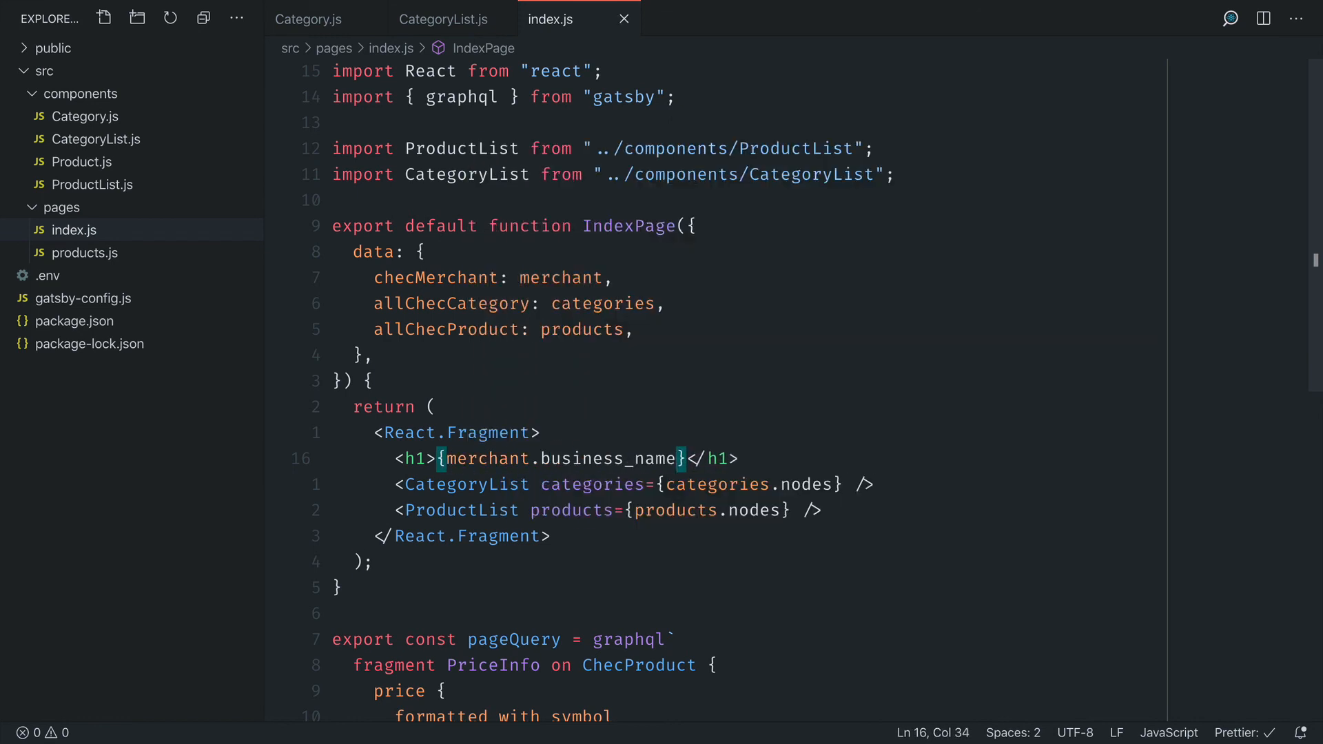